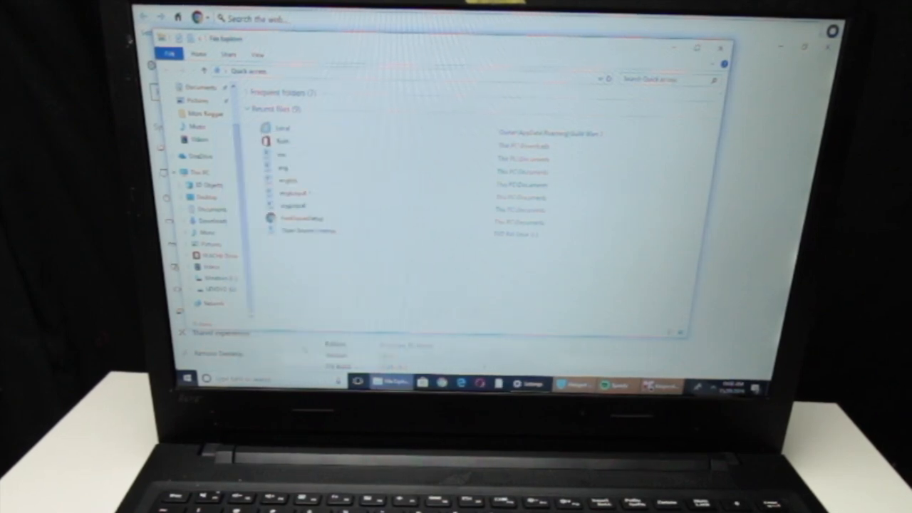
Browse into the LENOVO (D:) drive's Applications folder
left_click(217, 289)
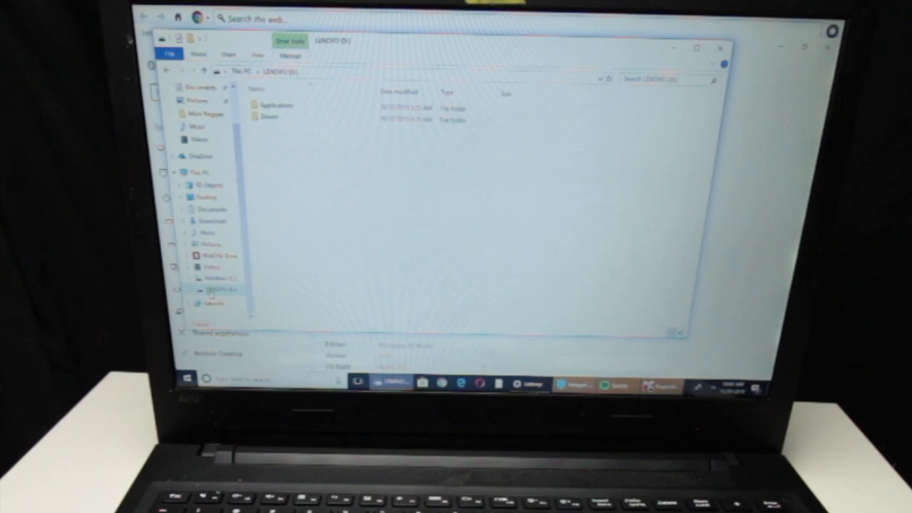
left_click(276, 106)
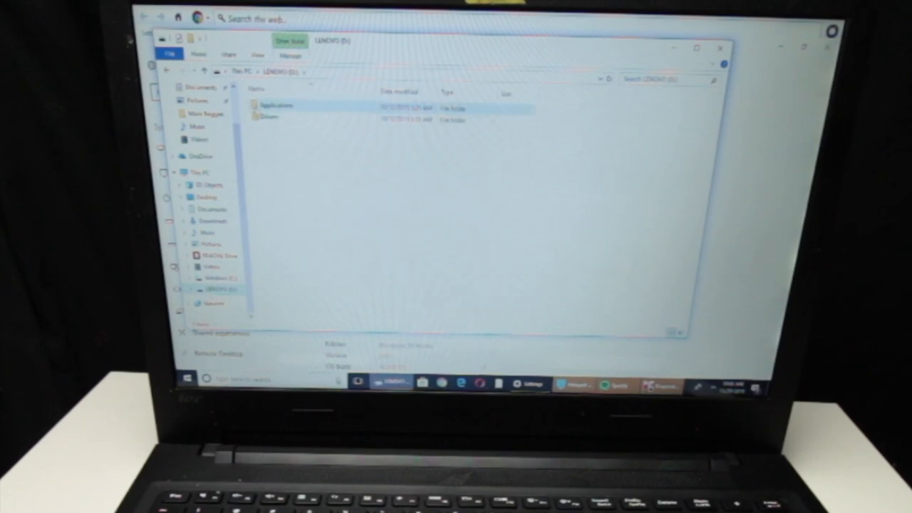
double_click(276, 105)
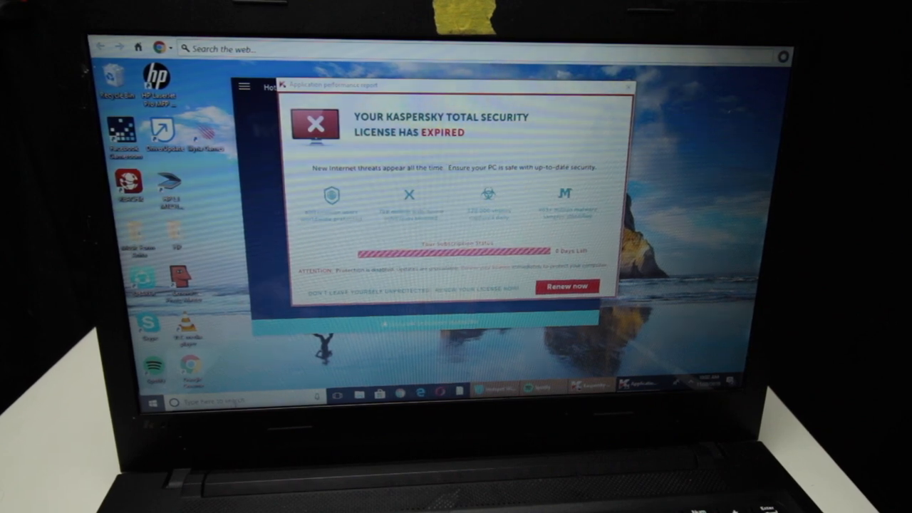
Bring up Task Manager to reach its Startup list of apps
left_click(148, 401)
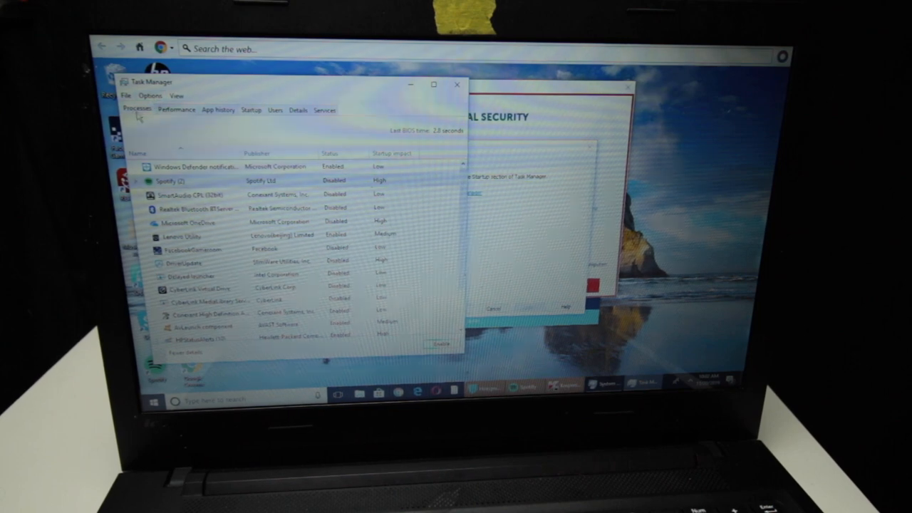
Close Task Manager, leaving System Configuration's Startup section showing
left_click(136, 108)
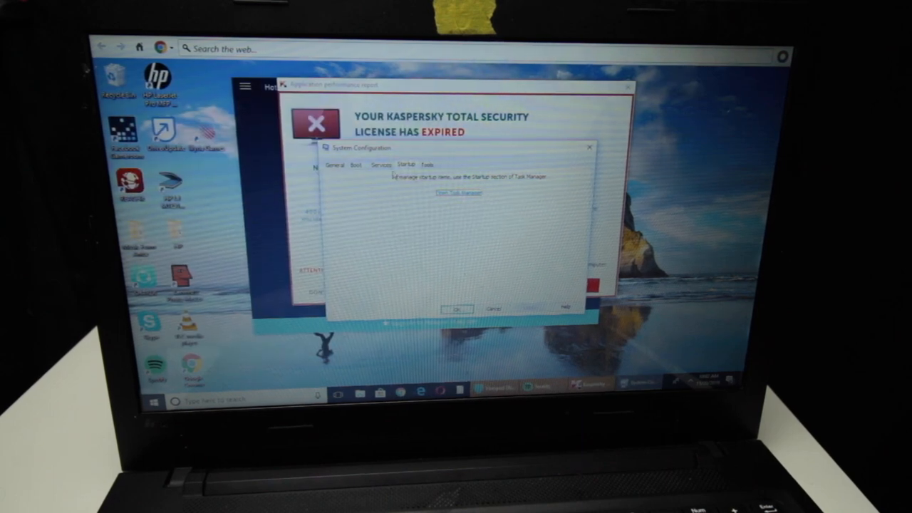
Review the Services list in System Configuration before applying changes
left_click(382, 165)
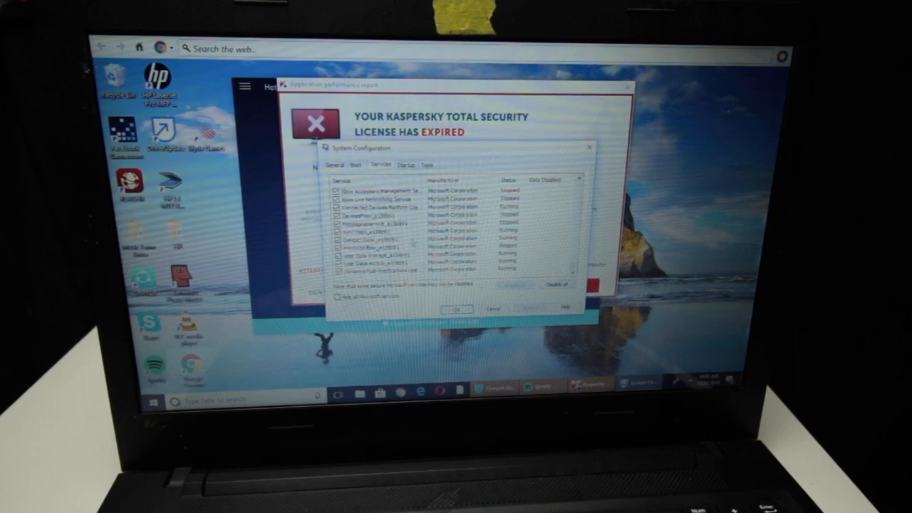
scroll("down", 3)
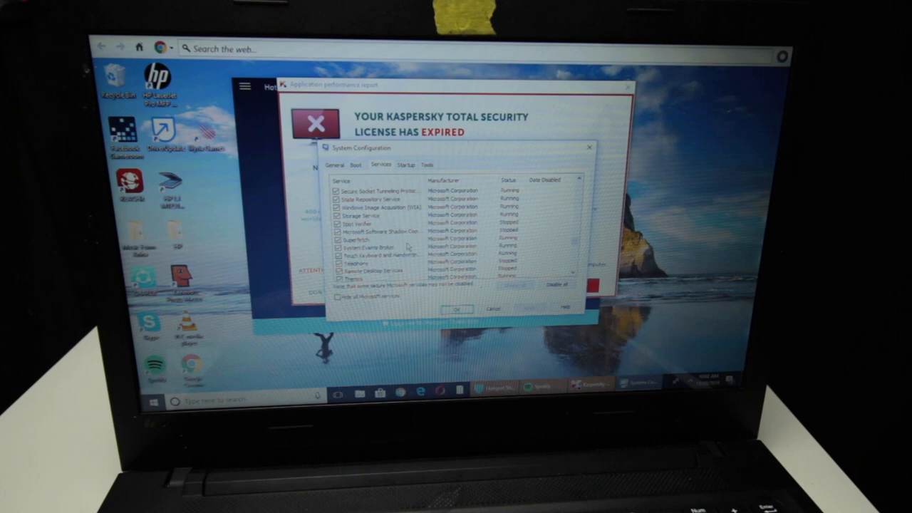
scroll("down", 3)
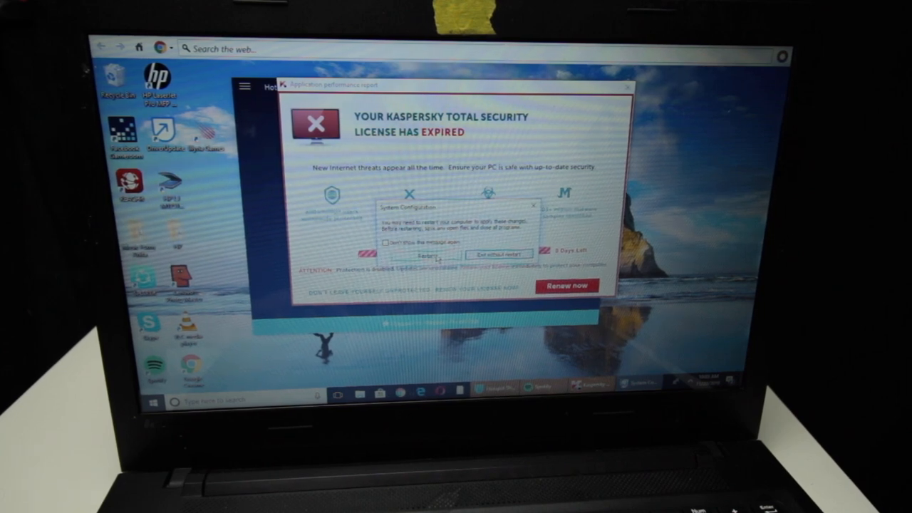
Answer the restart prompt so the laptop shuts down toward the Novo Button Menu
left_click(422, 256)
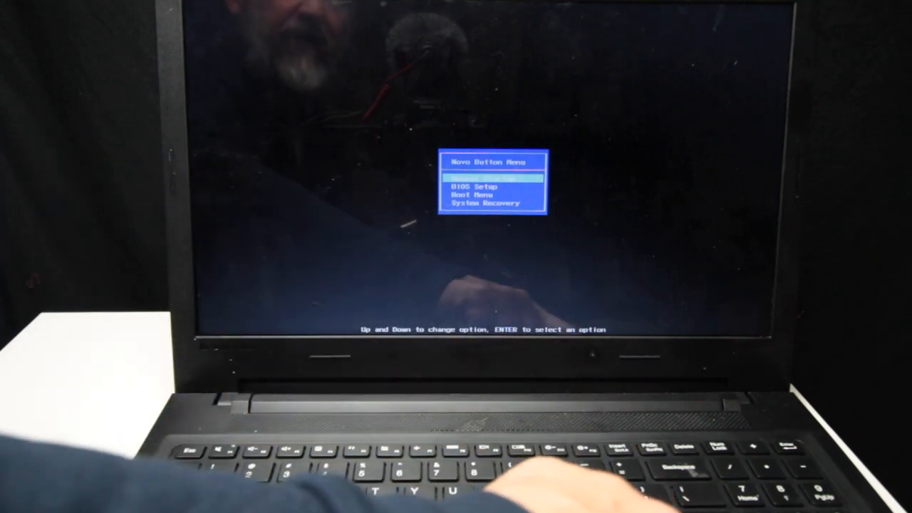
Highlight BIOS Setup in the Novo Button Menu and enter the firmware setup utility
key("down")
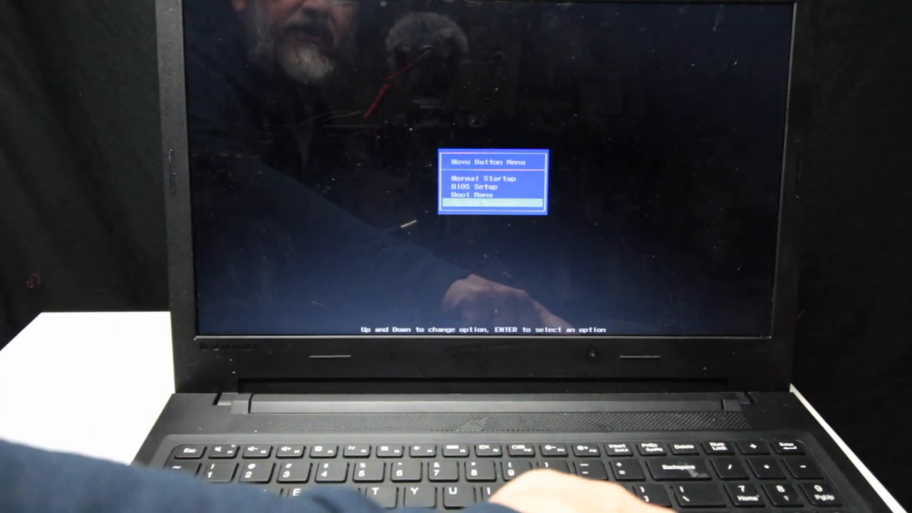
key("Down")
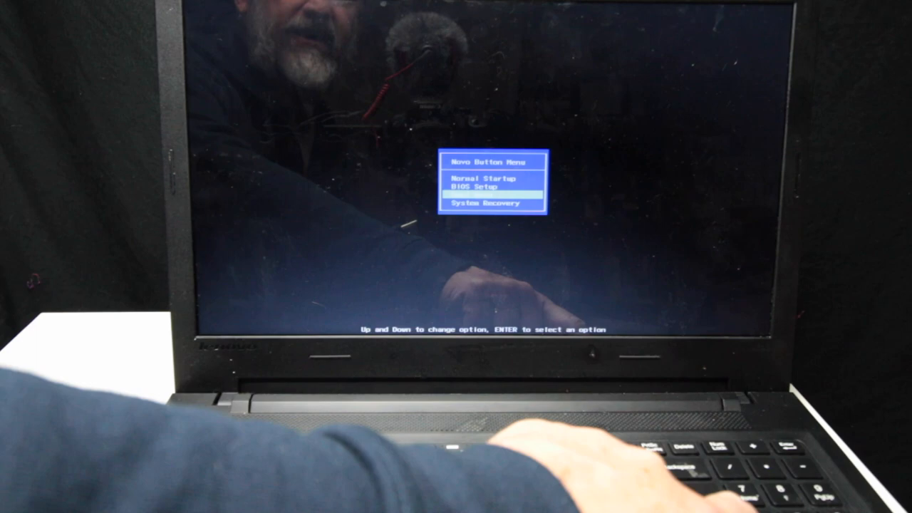
key("enter")
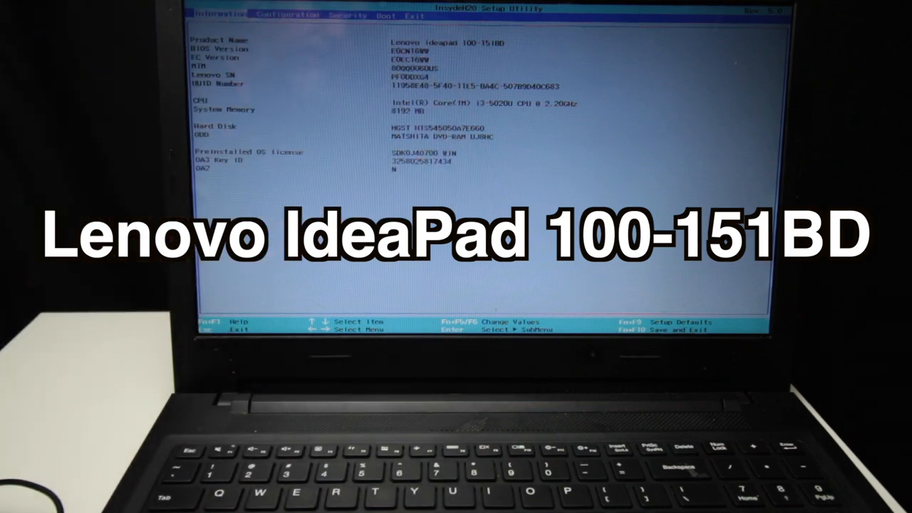
View the Configuration page, then exit discarding changes with Yes so the laptop reboots
left_click(287, 15)
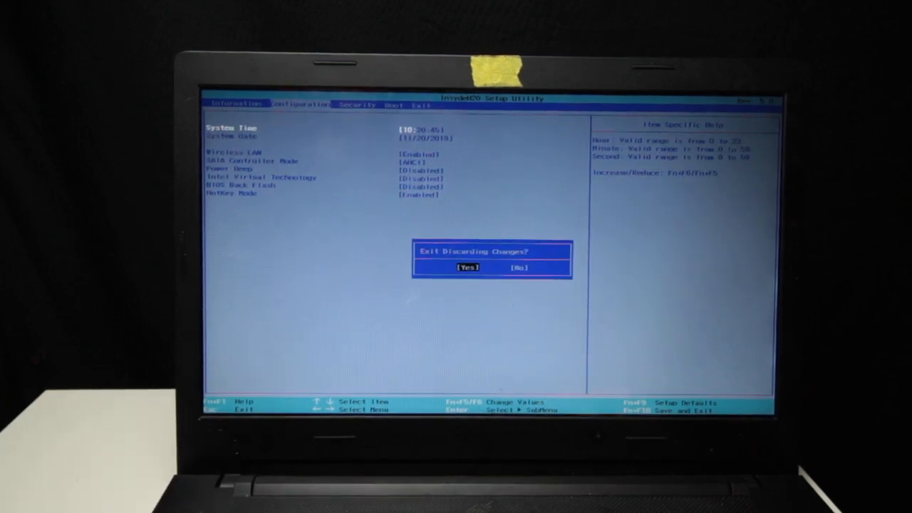
left_click(467, 268)
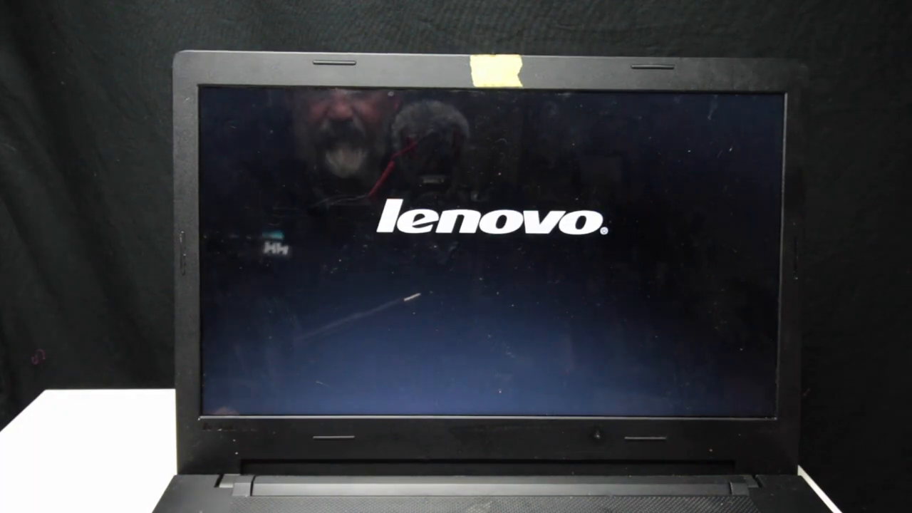